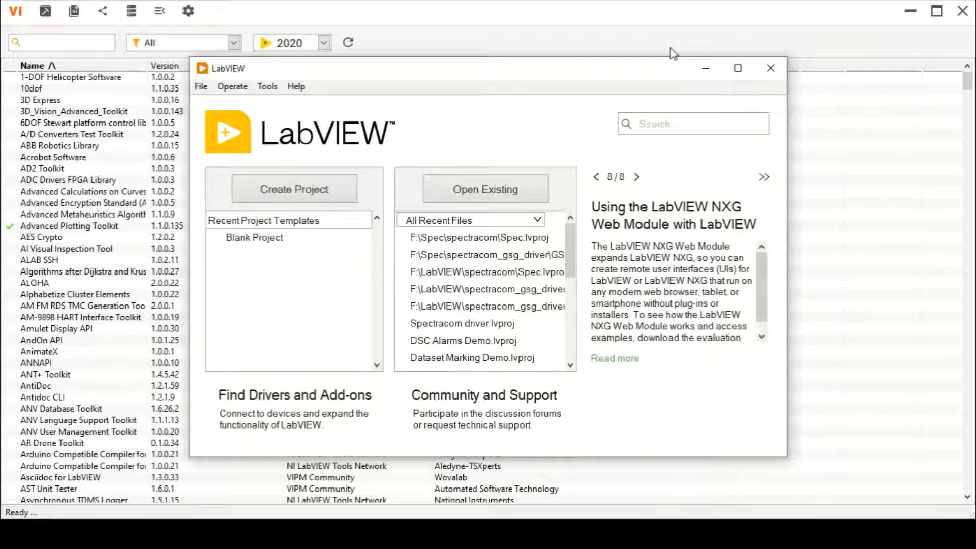
mouse_move(565, 84)
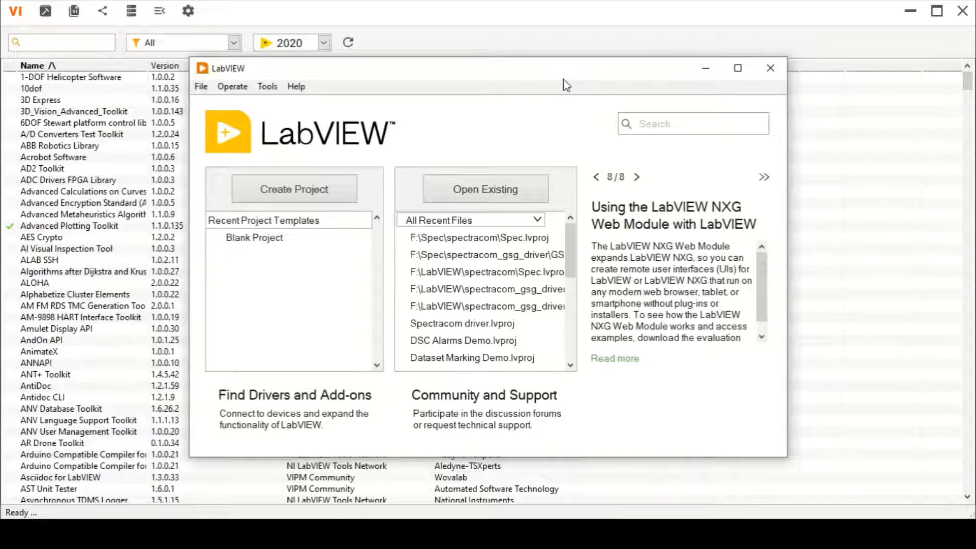
mouse_move(683, 69)
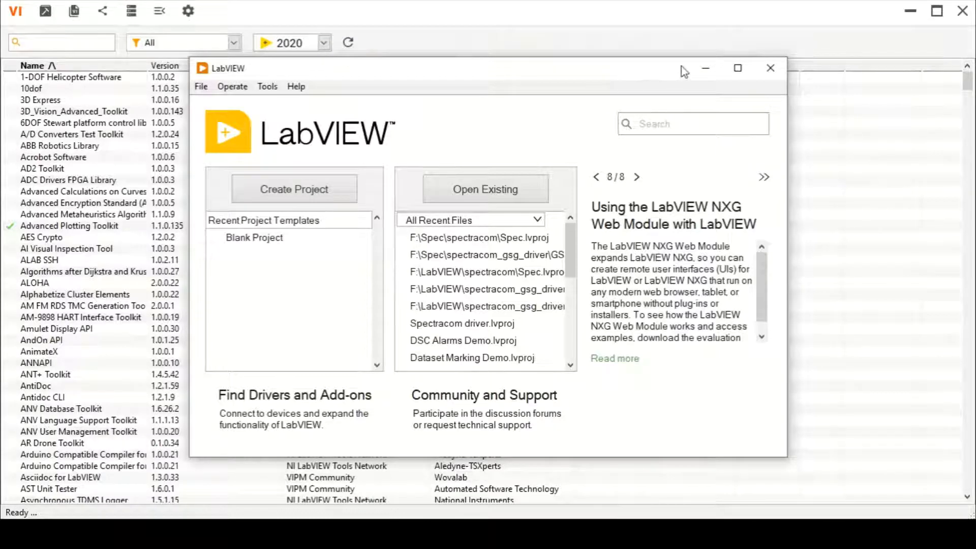
Step: Minimize the LabVIEW Getting Started window to reveal the VIPM package list
click(771, 67)
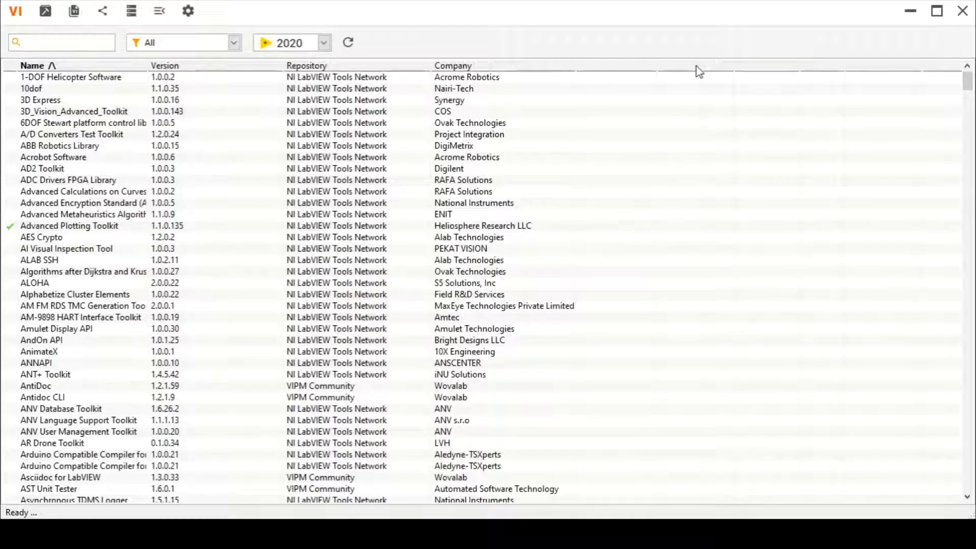
mouse_move(403, 230)
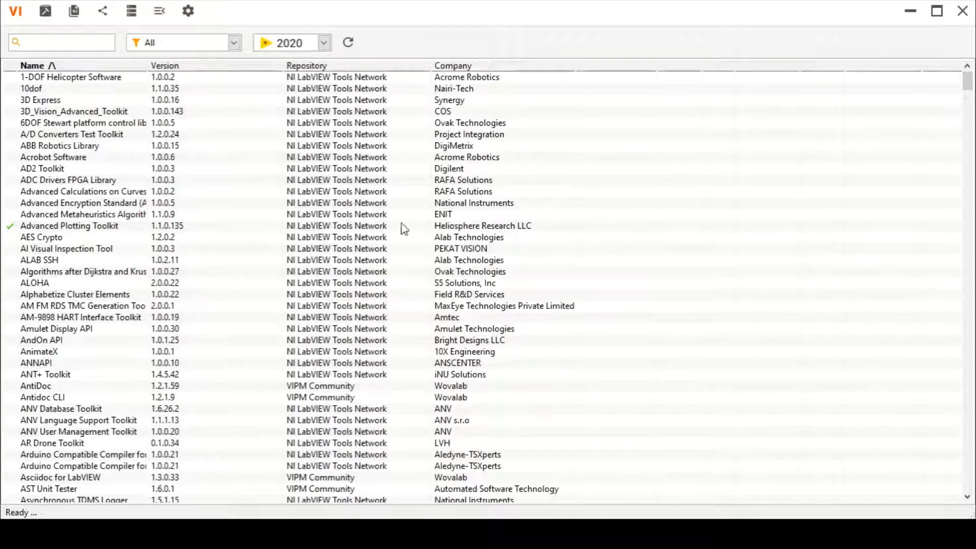
Step: Filter the package list with the search text 'dig' to show Digilent entries
click(60, 43)
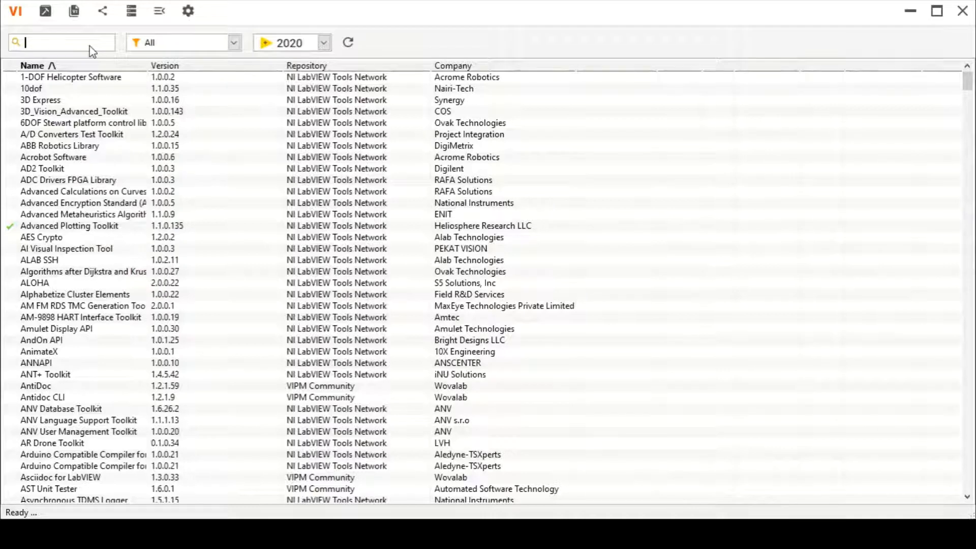
text(digi)
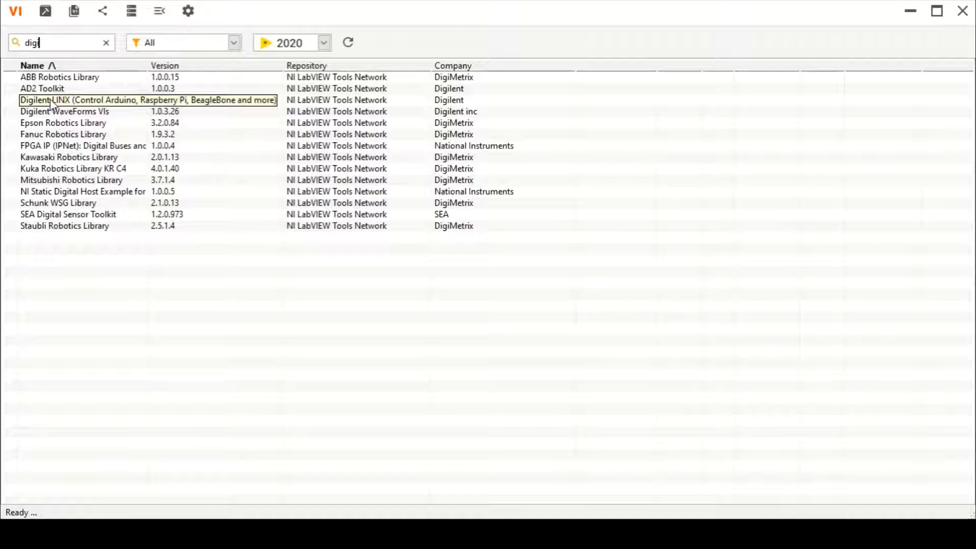
mouse_move(30, 112)
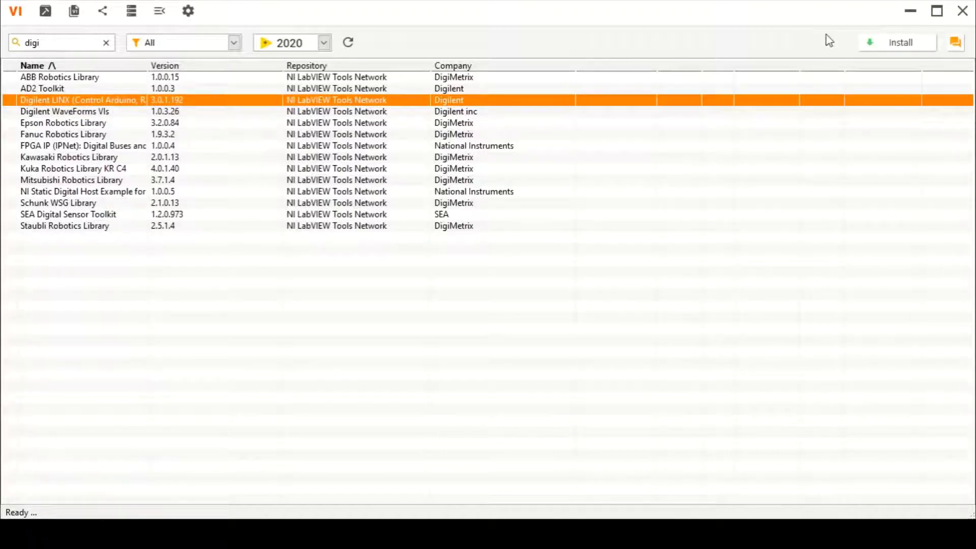
Step: Attempt to install Digilent LINX, then acknowledge the LabVIEW 2020 connection error and close the results
click(899, 43)
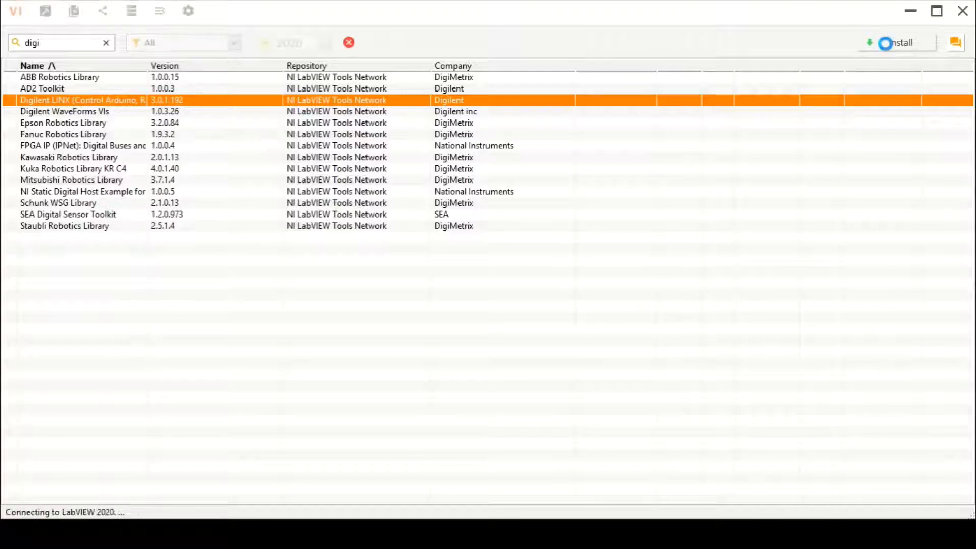
click(894, 43)
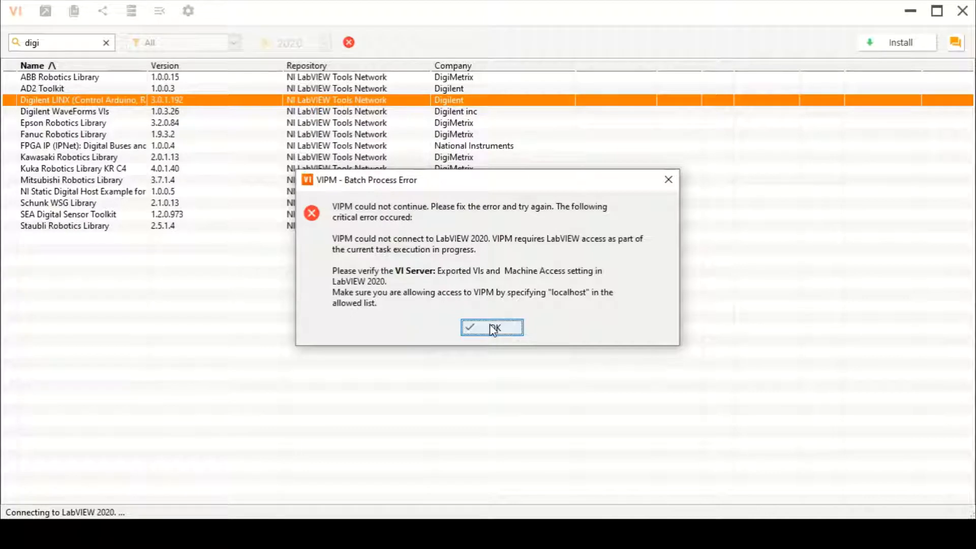
click(492, 327)
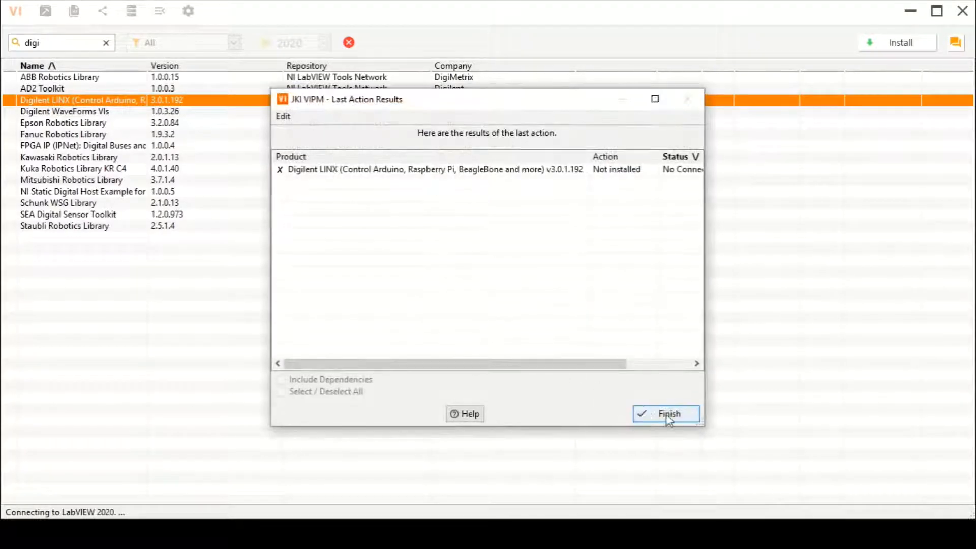
click(666, 414)
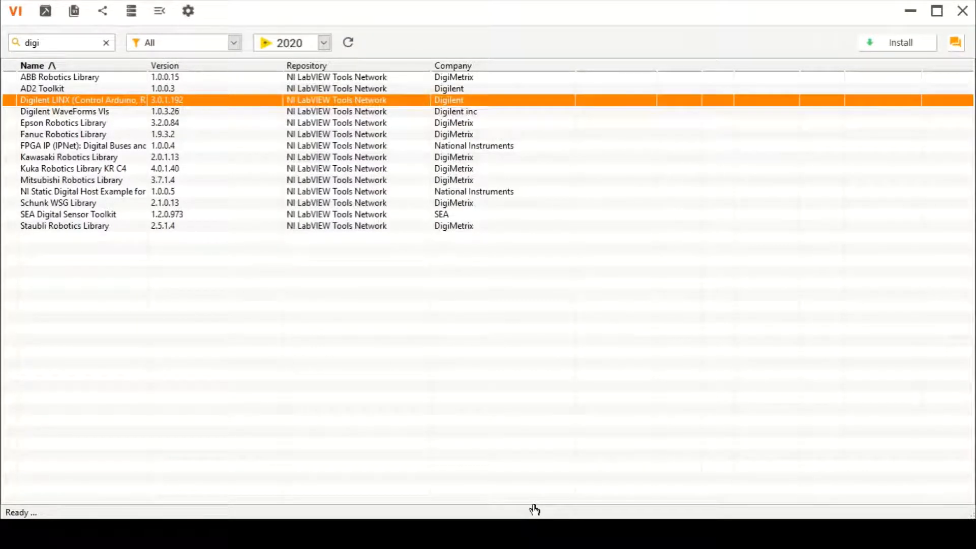
mouse_move(89, 136)
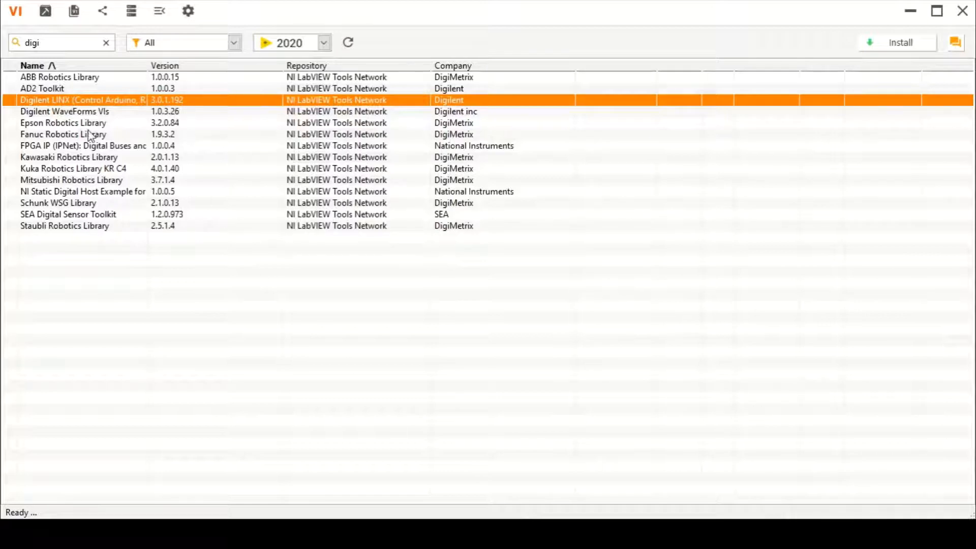
mouse_move(410, 358)
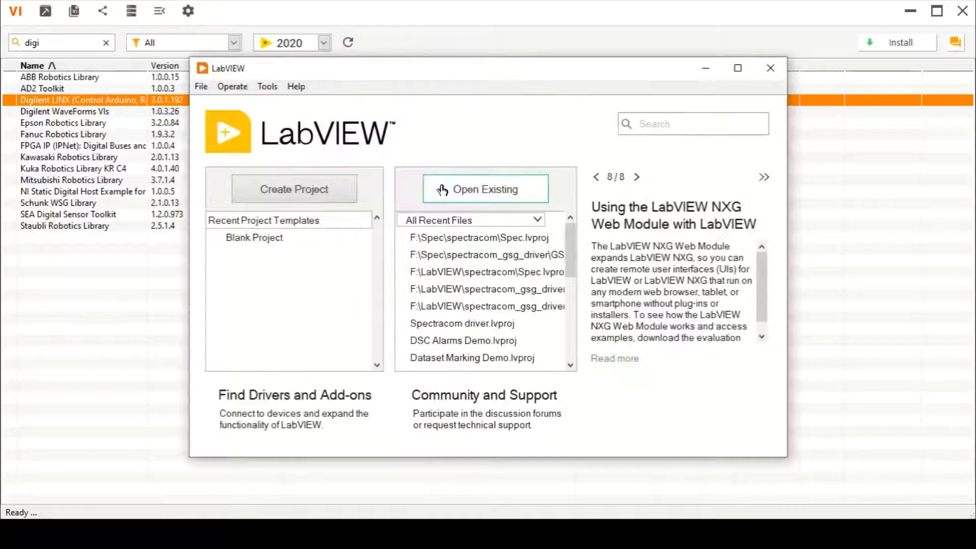
Step: Add 'localhost' and a wildcard '*' with Allow access to LabVIEW's VI Server machine access list
click(267, 87)
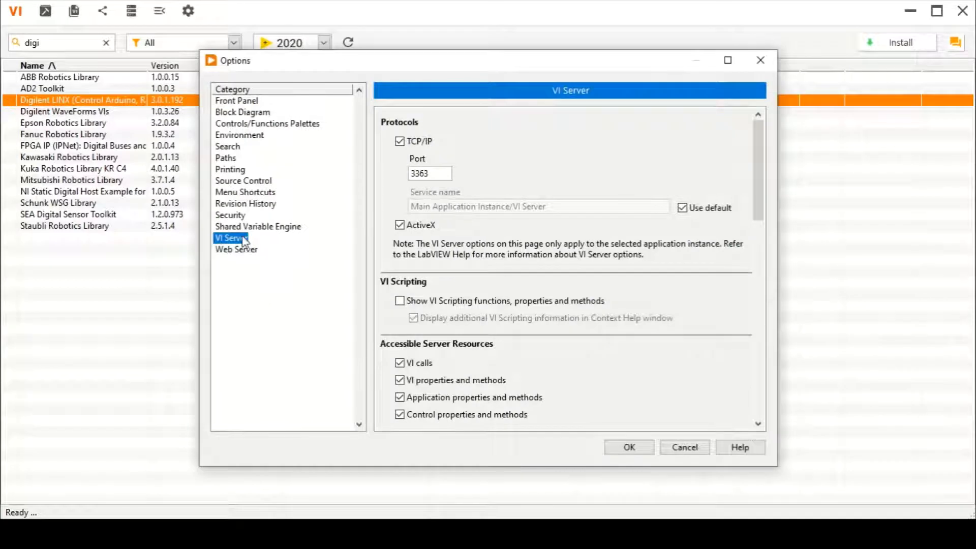
mouse_move(227, 158)
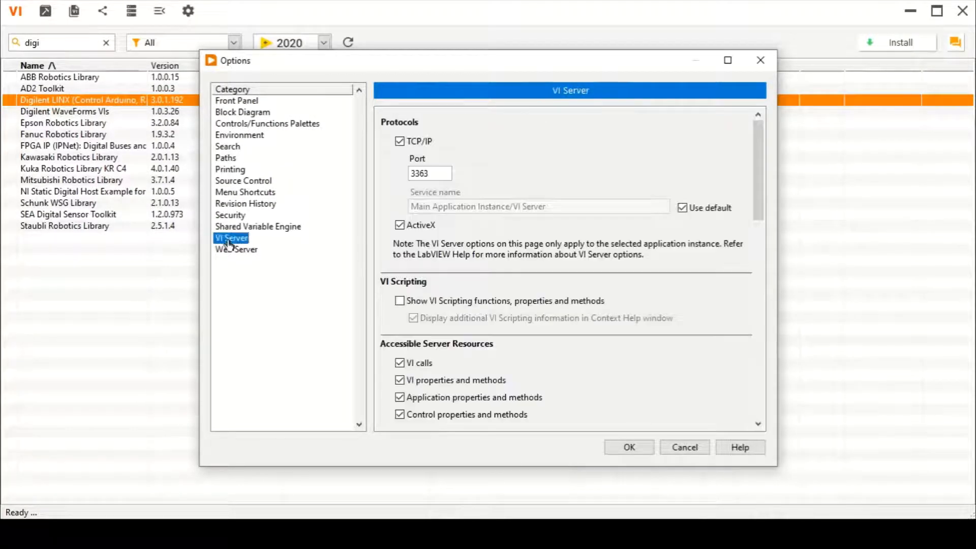
mouse_move(759, 232)
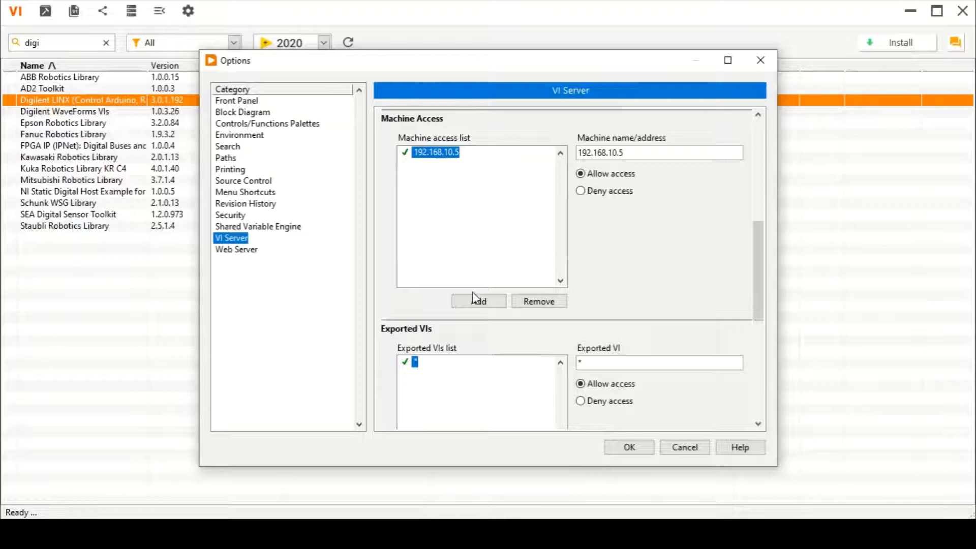
click(478, 301)
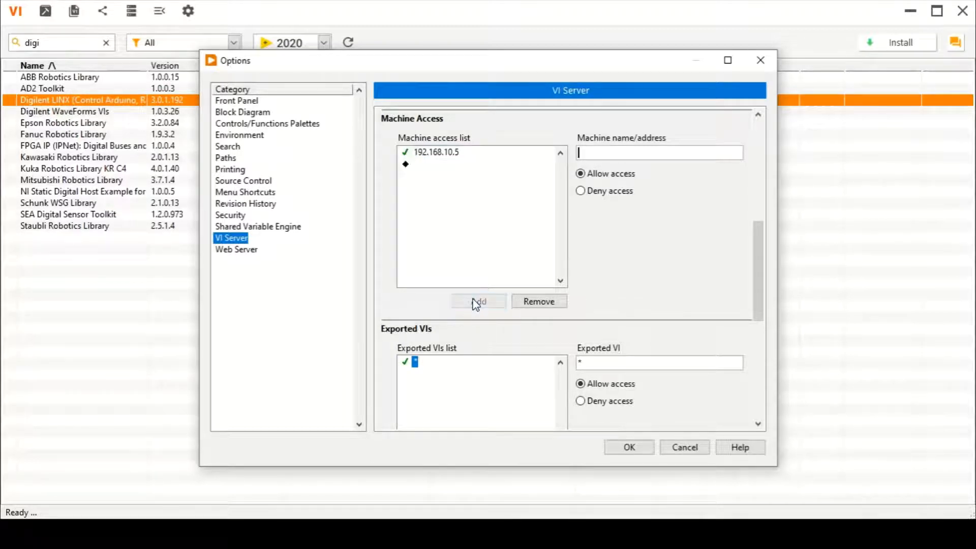
click(478, 301)
text(loca)
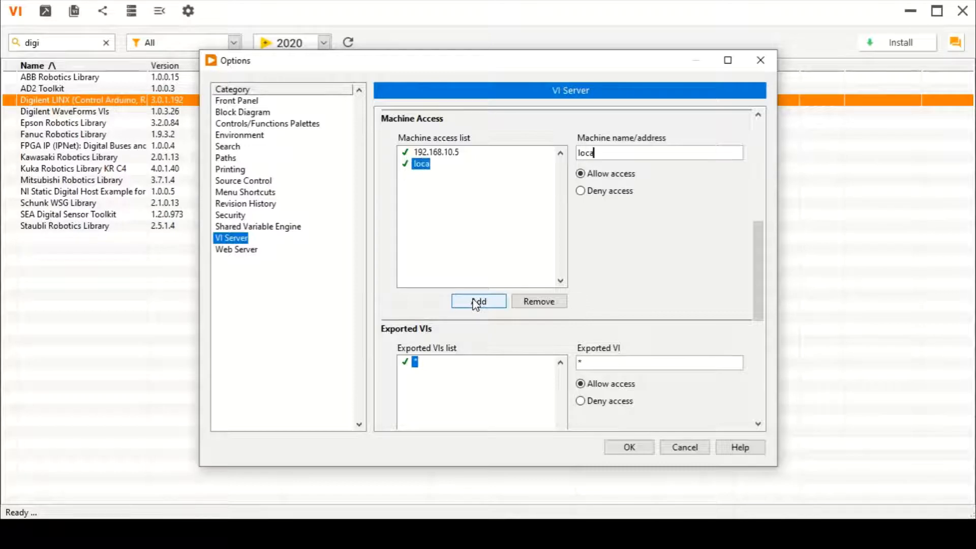
text(lhost)
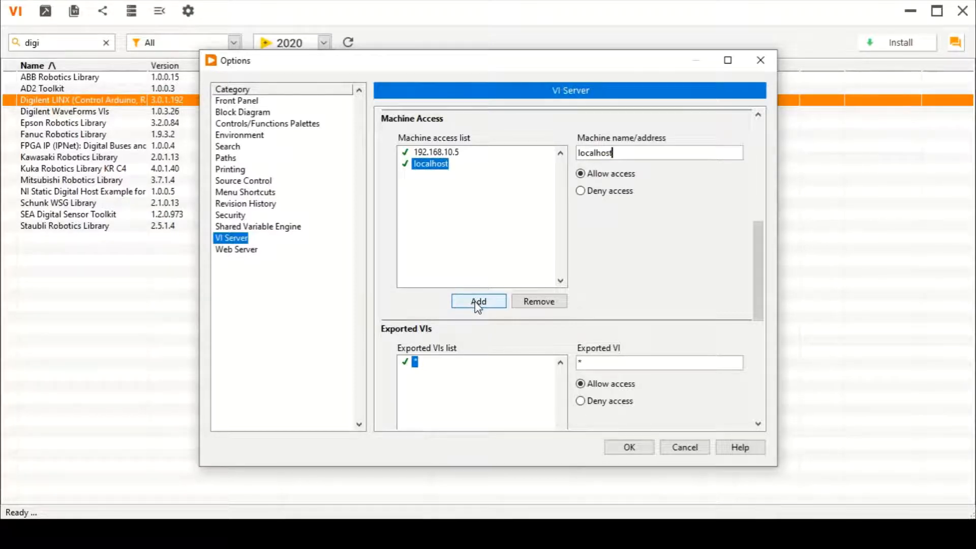
click(478, 301)
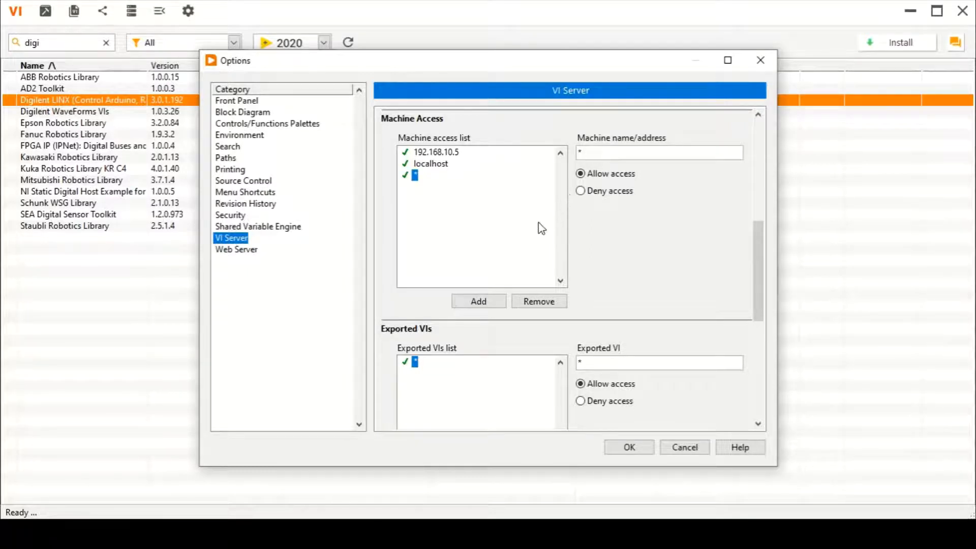
mouse_move(79, 96)
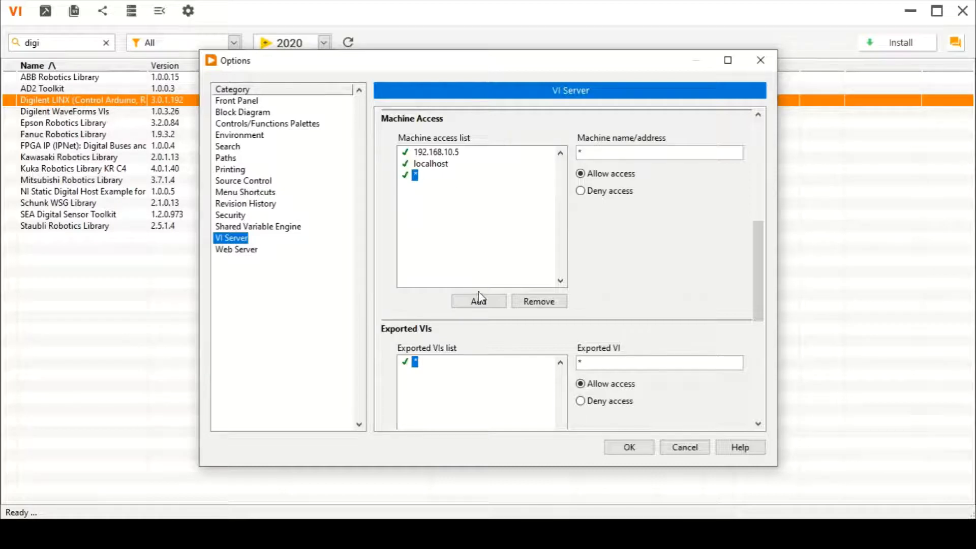
mouse_move(636, 434)
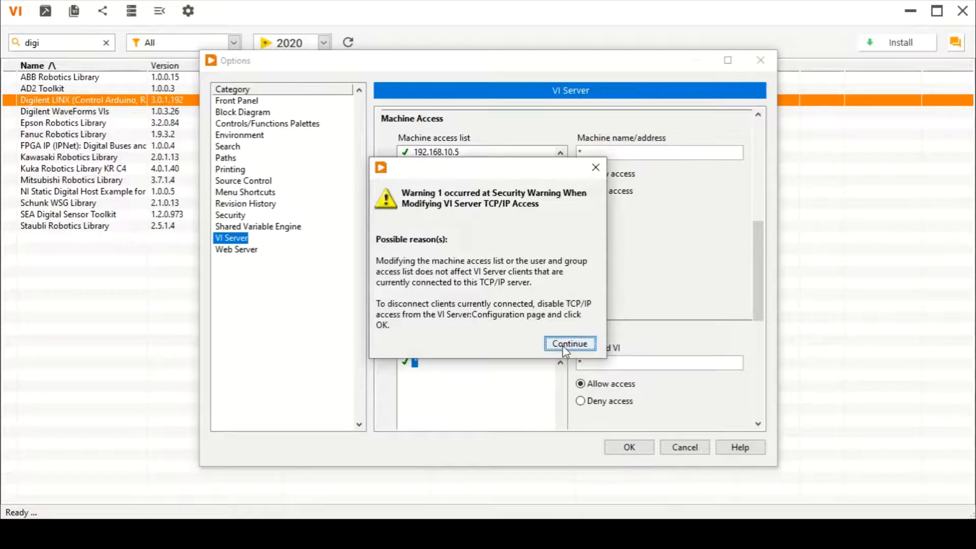
Step: Acknowledge the VI server security warning and reselect the Digilent LINX package
click(569, 344)
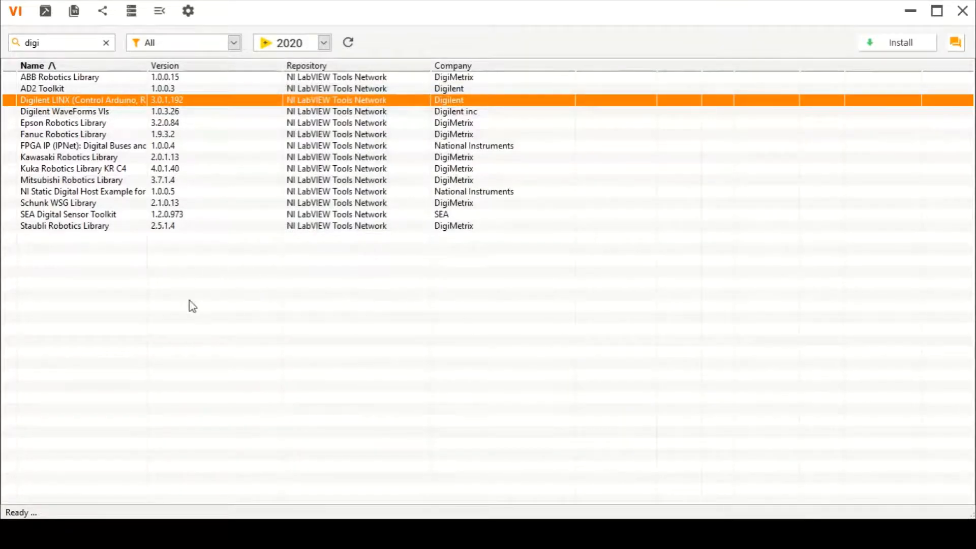
click(56, 110)
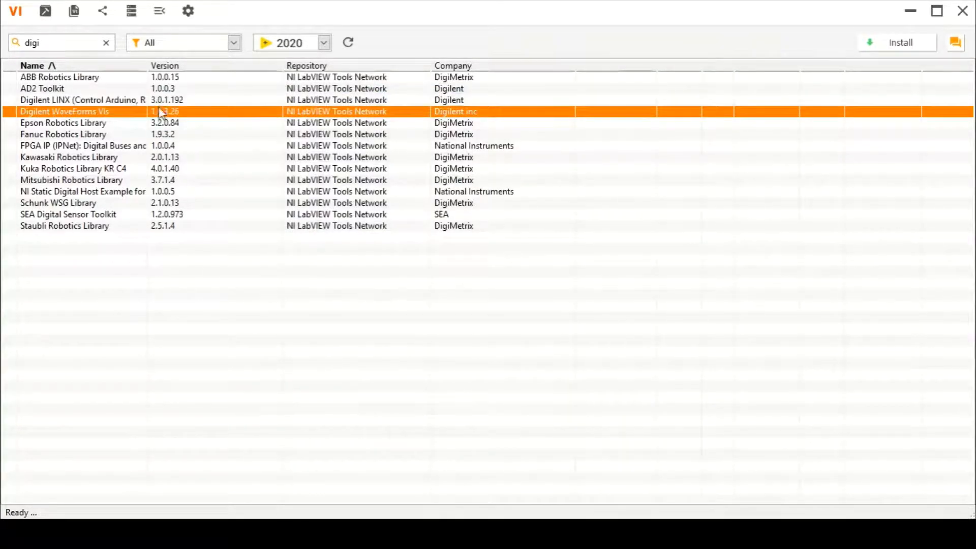
click(67, 100)
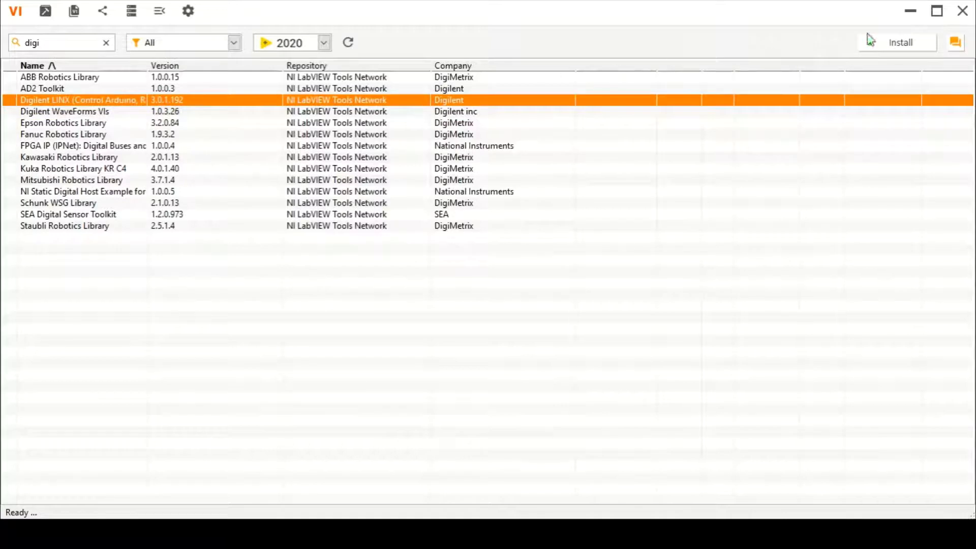
Step: Install Digilent LINX v3.0.1.192 into LabVIEW 2020, accepting the license agreement
click(903, 42)
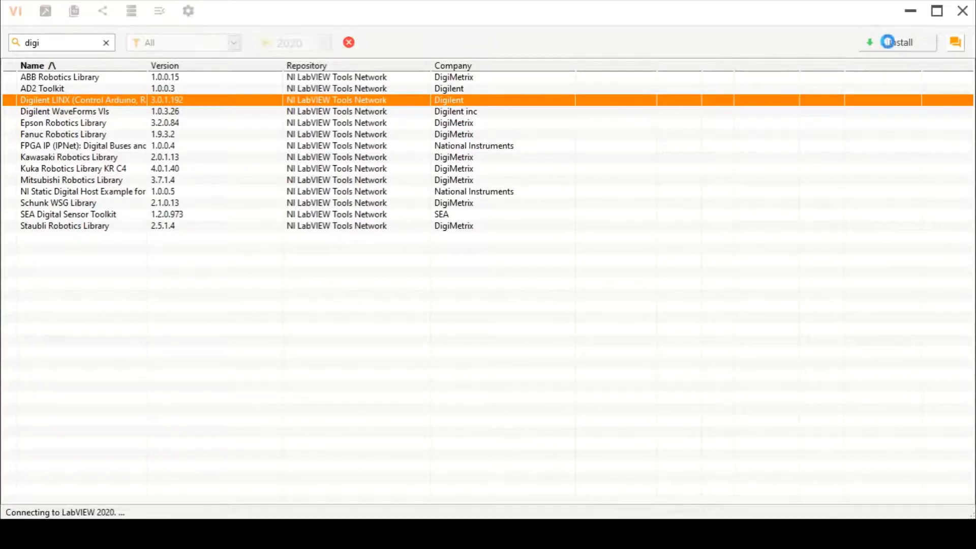
click(897, 42)
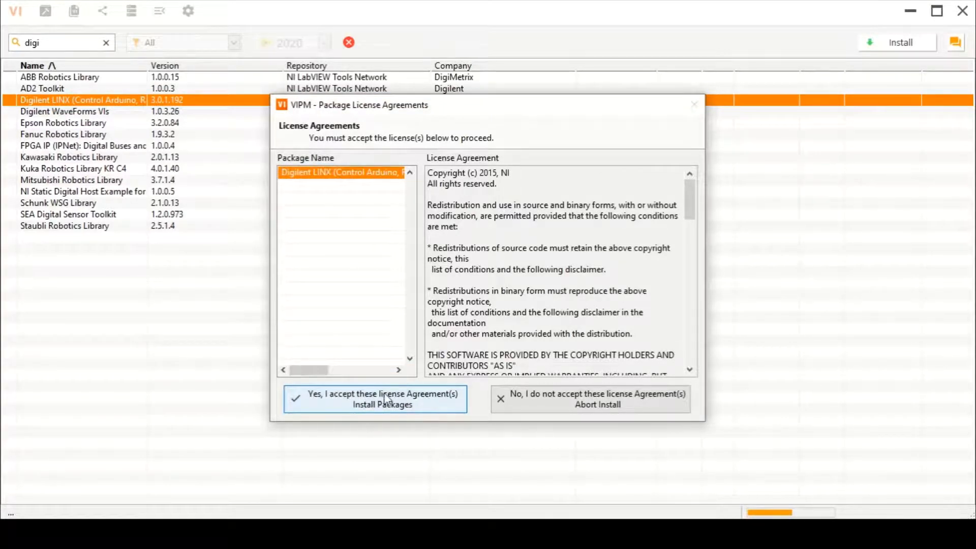
click(374, 398)
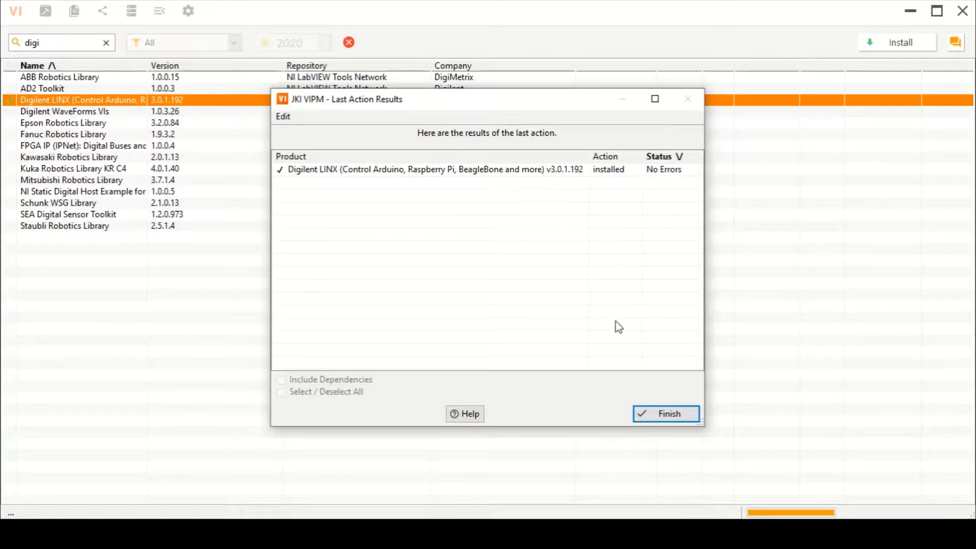
Step: Close the install results and show the MakerHub > LINX category in the block diagram Functions palette
click(666, 414)
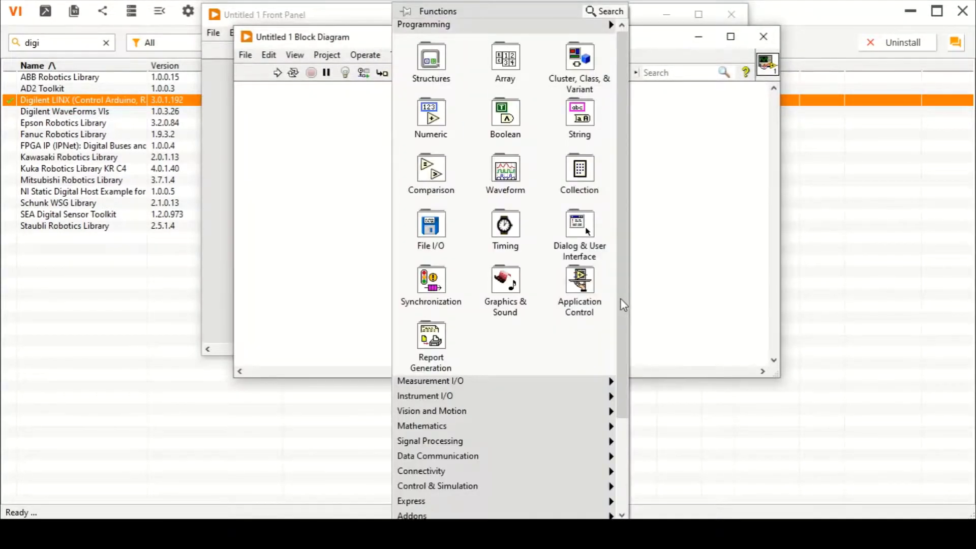
scroll(down, 3)
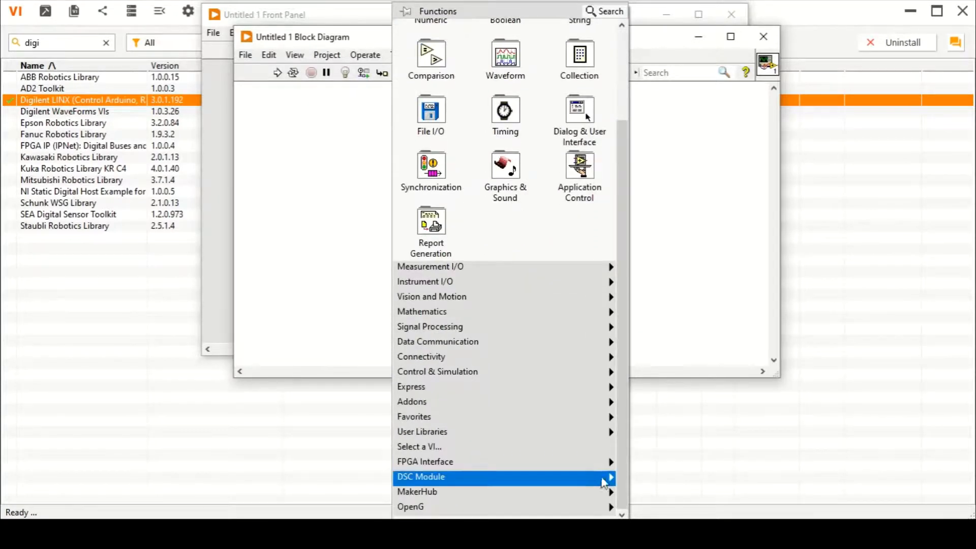
mouse_move(417, 492)
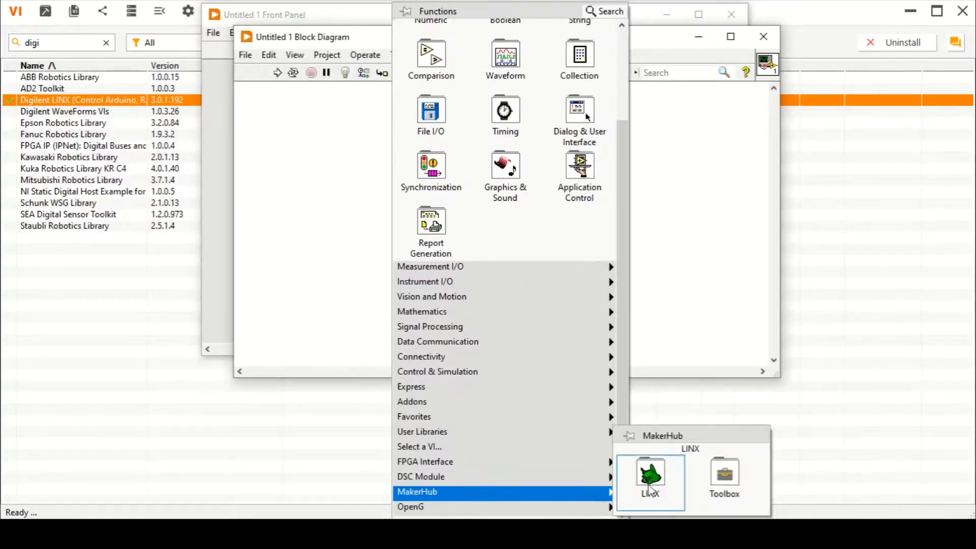
click(651, 474)
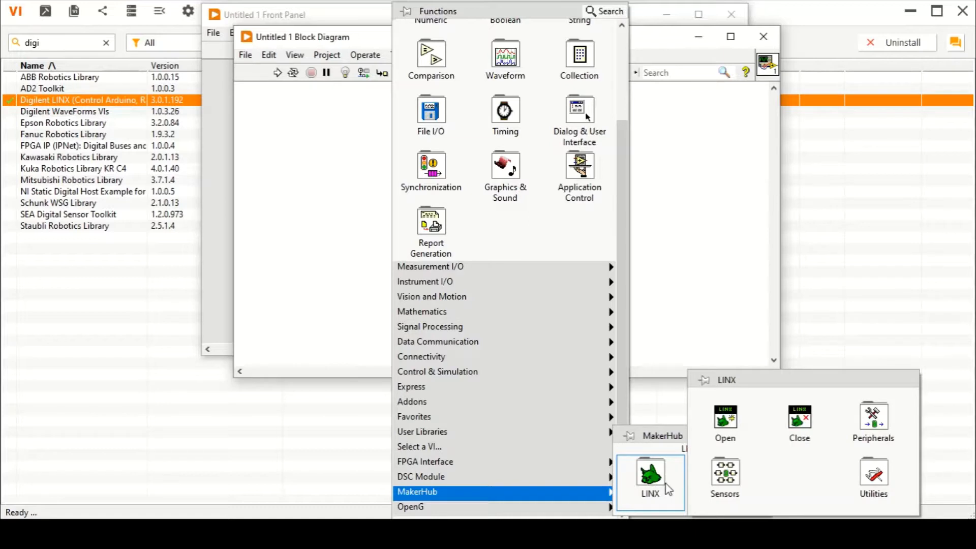
mouse_move(751, 243)
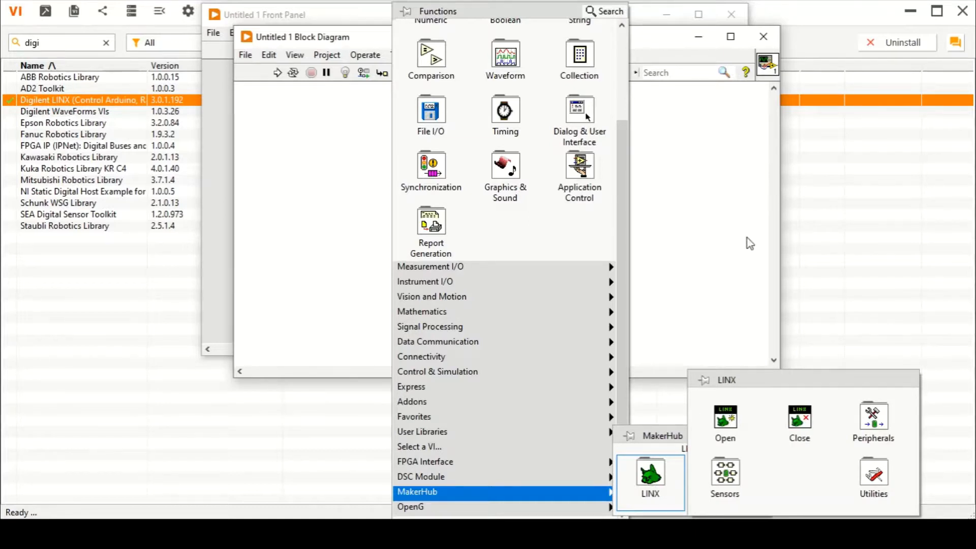